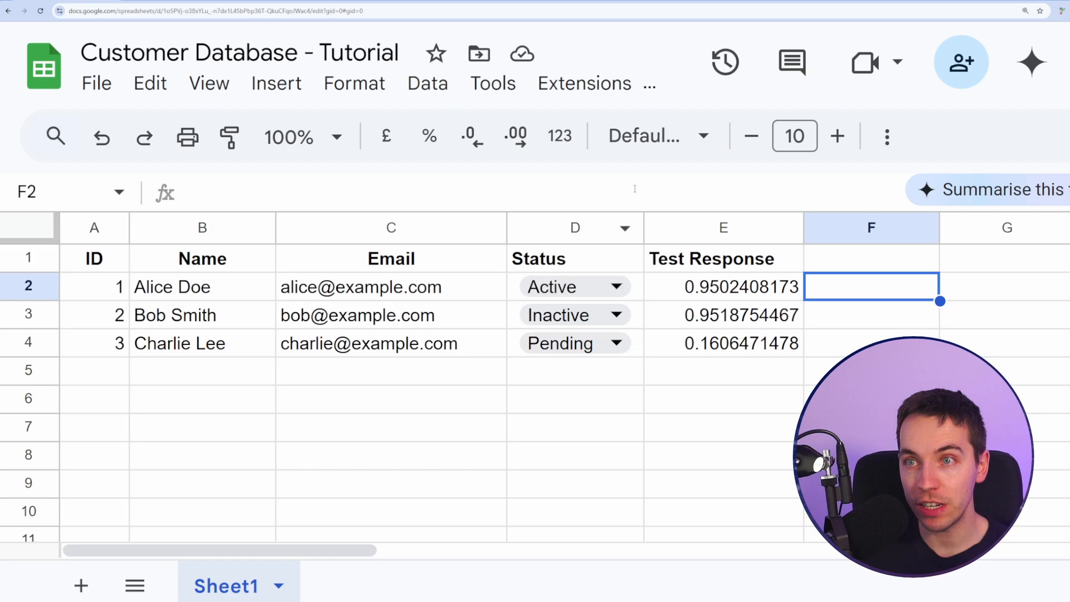
# Play the earlier Sheets-to-Make.com tutorial and pause at 2:08 on the Accepted page.
pyautogui.click(583, 83)
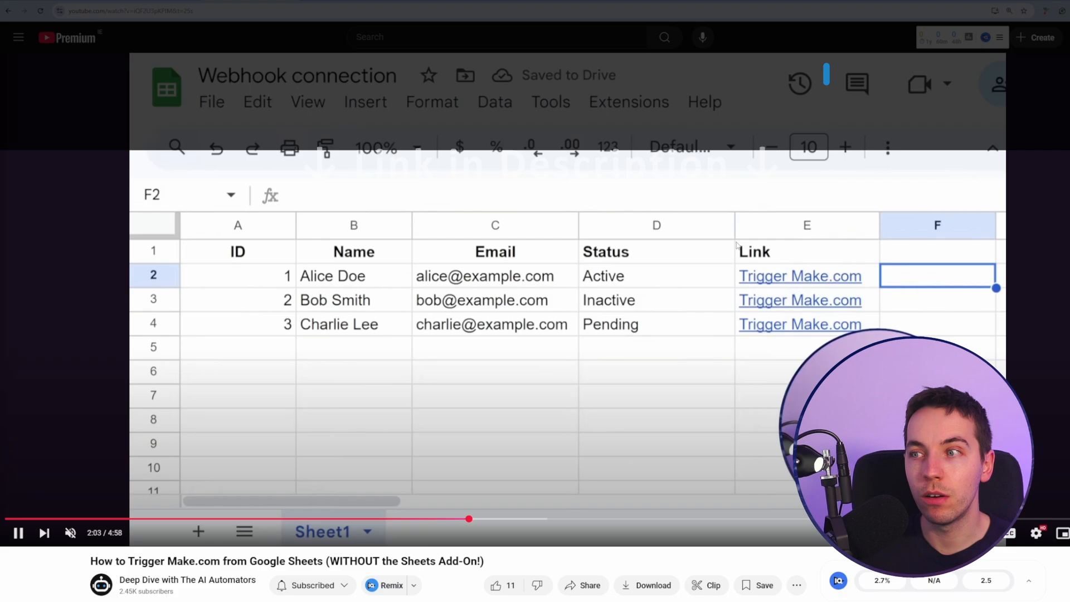
pyautogui.click(800, 276)
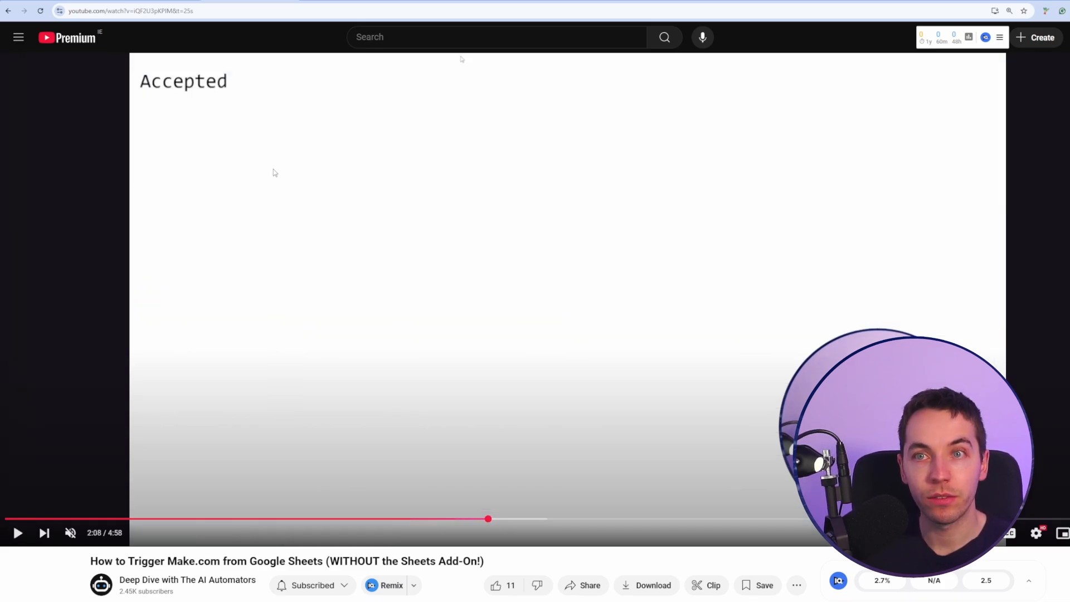
pyautogui.moveTo(207, 274)
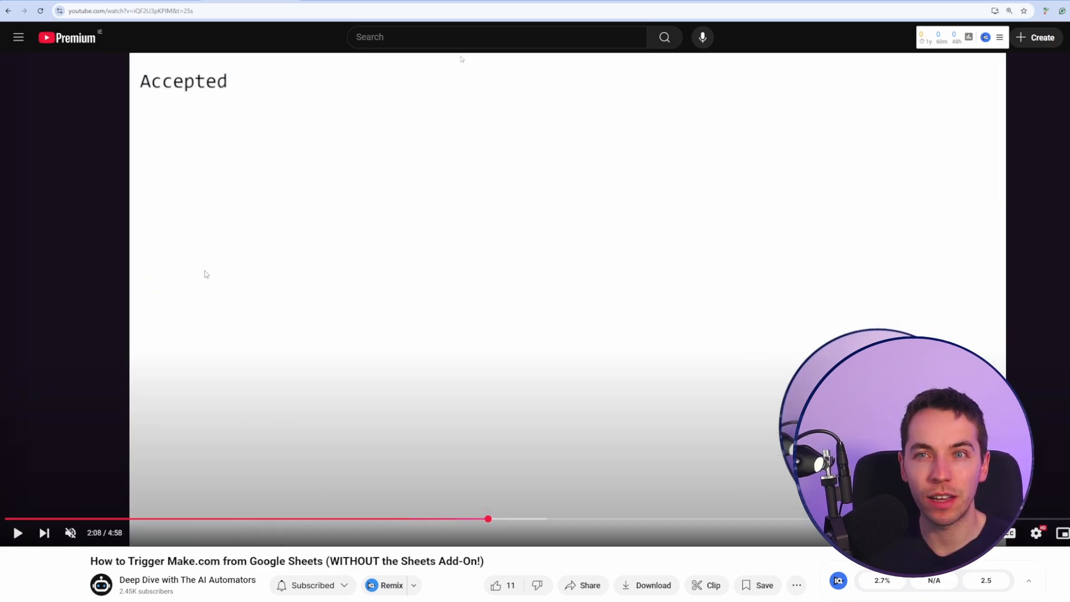
pyautogui.moveTo(335, 268)
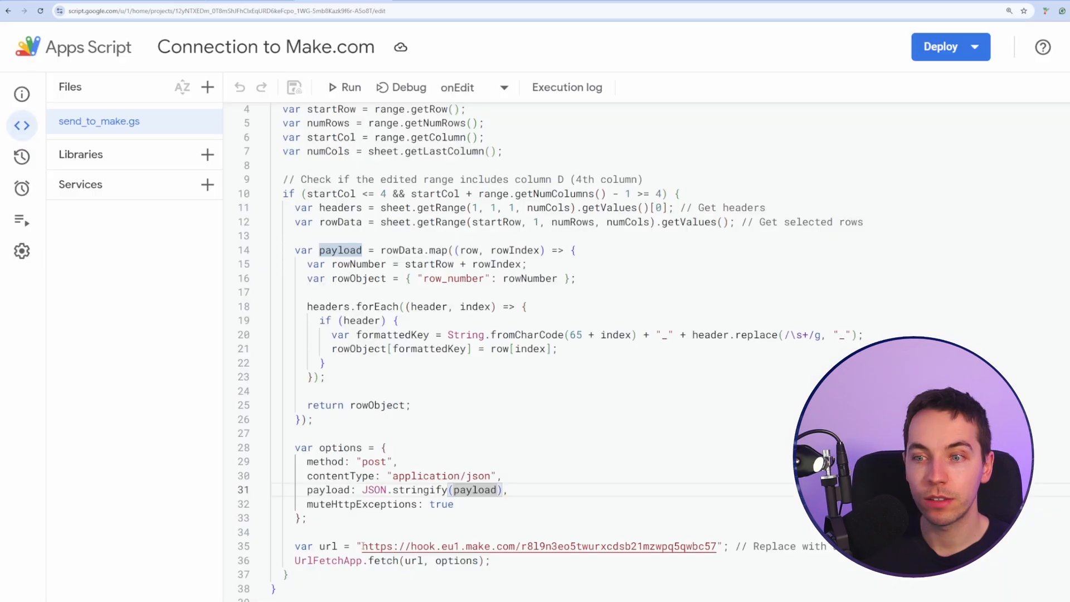
pyautogui.doubleClick(538, 546)
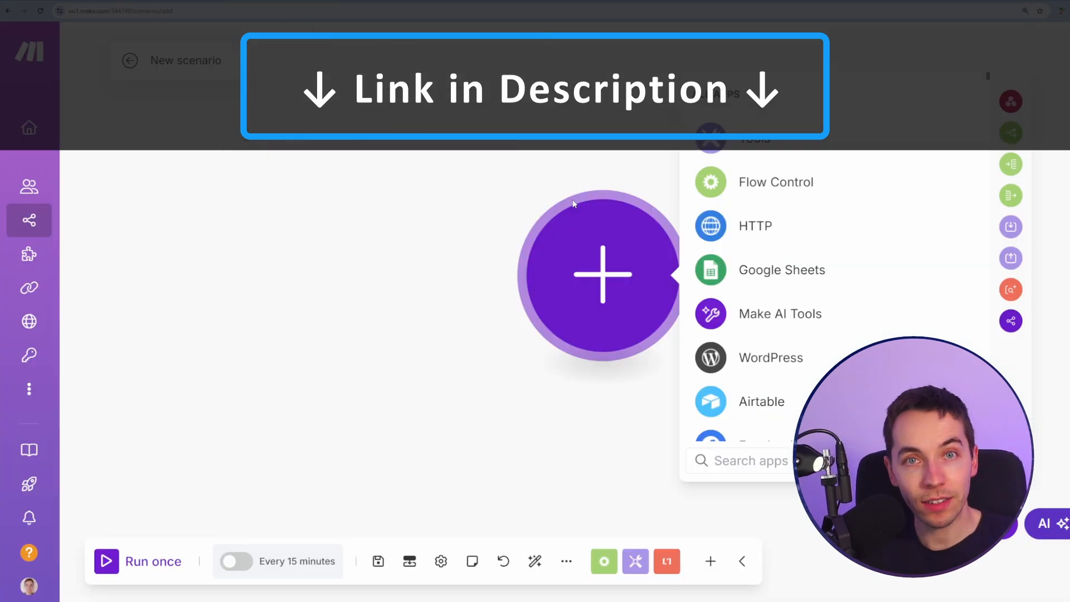
# Search 'web' and pick Webhooks > Custom webhook as the scenario's trigger.
pyautogui.write('webhook')
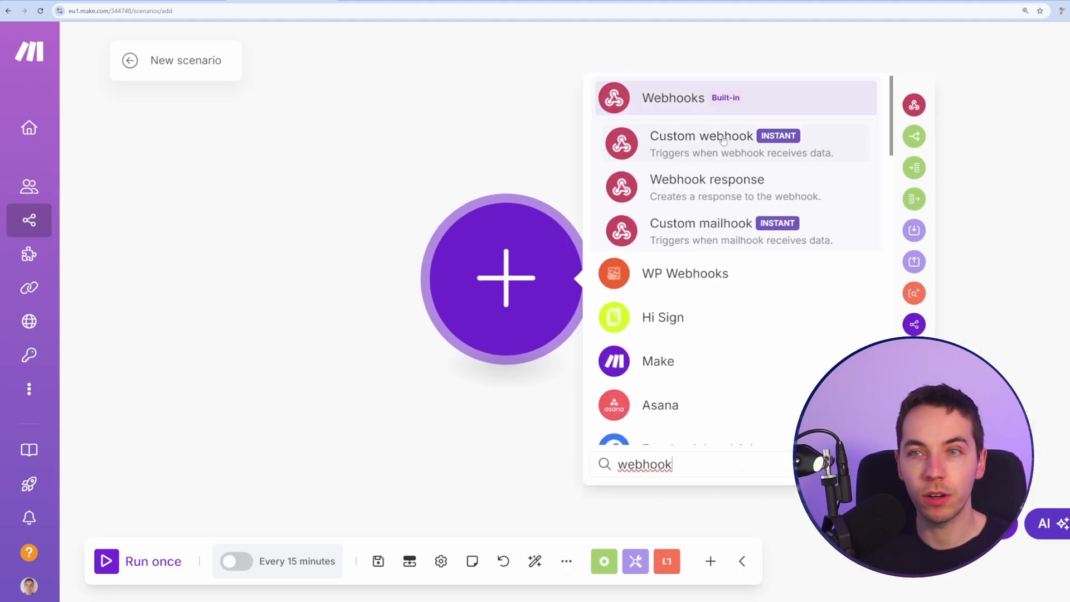
pyautogui.click(702, 136)
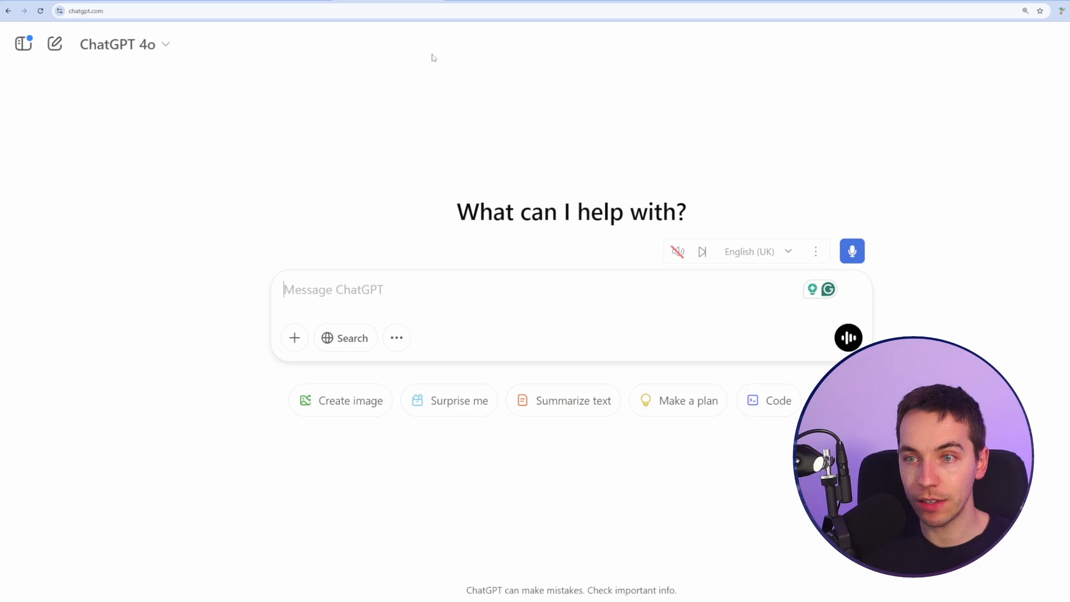
# Prompt ChatGPT for an onEdit script posting header-named row values to a webhook when column D changes.
pyautogui.write('write a google sheets app script to trigger a webhook (add in the placeholder WEBHOOK_URL.COM')
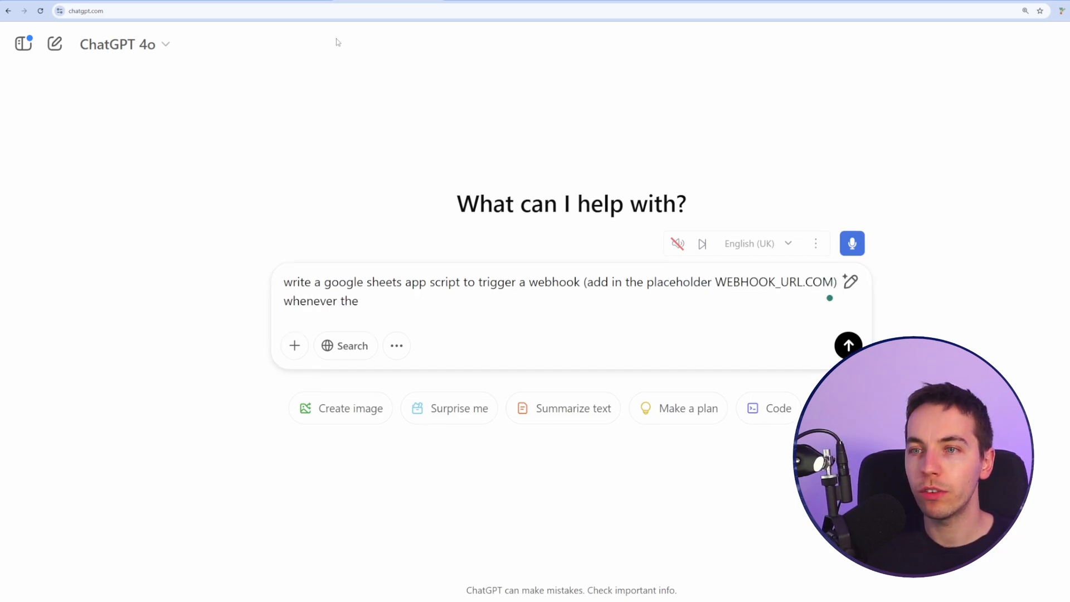
pyautogui.write('a value from column')
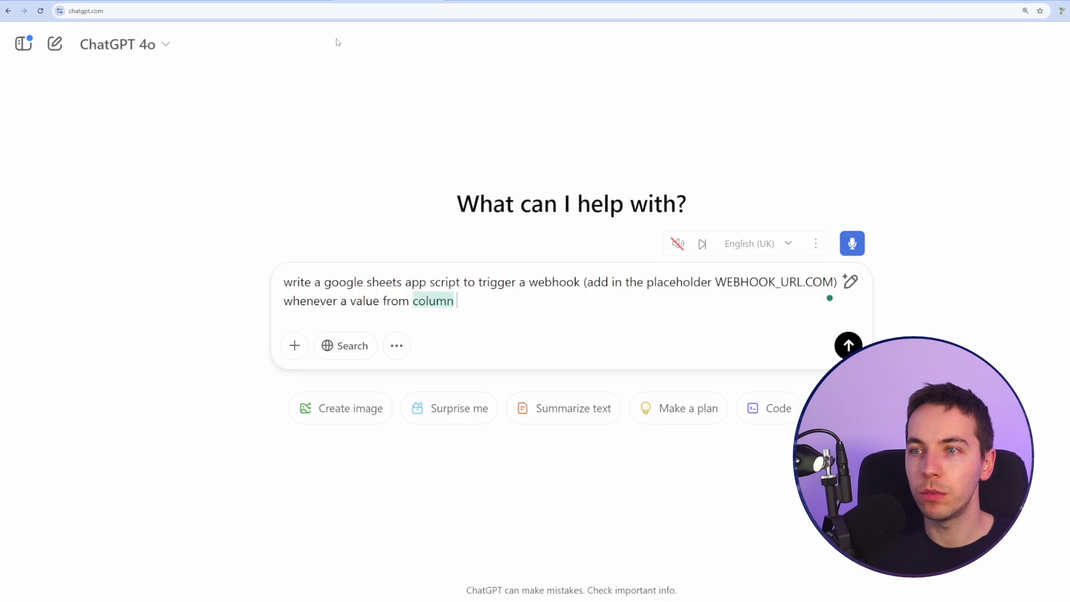
pyautogui.write('D is updated. This should be')
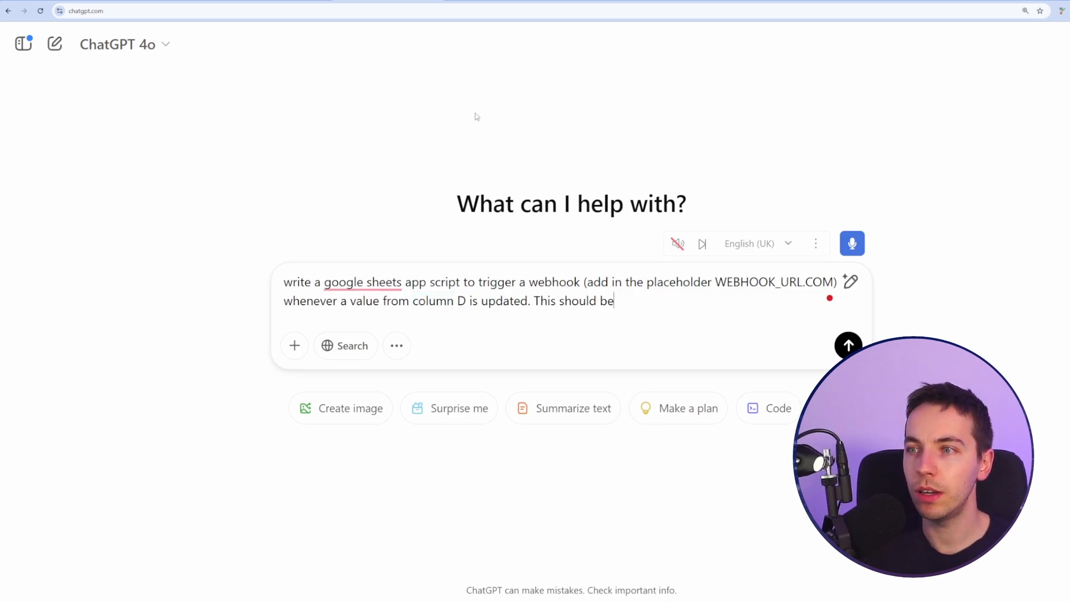
pyautogui.write('a post r')
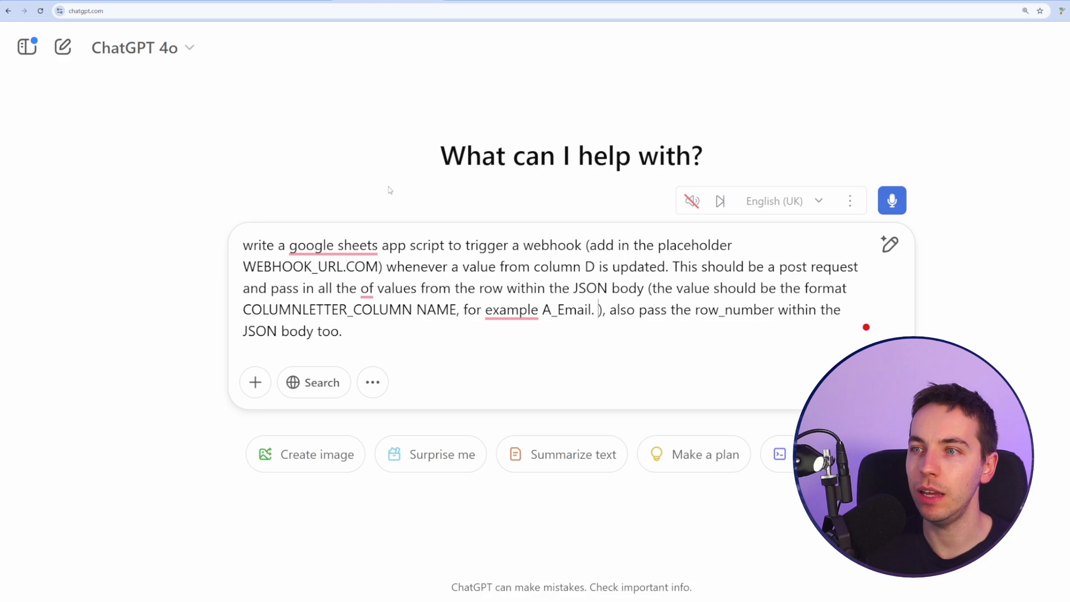
pyautogui.write('Get the')
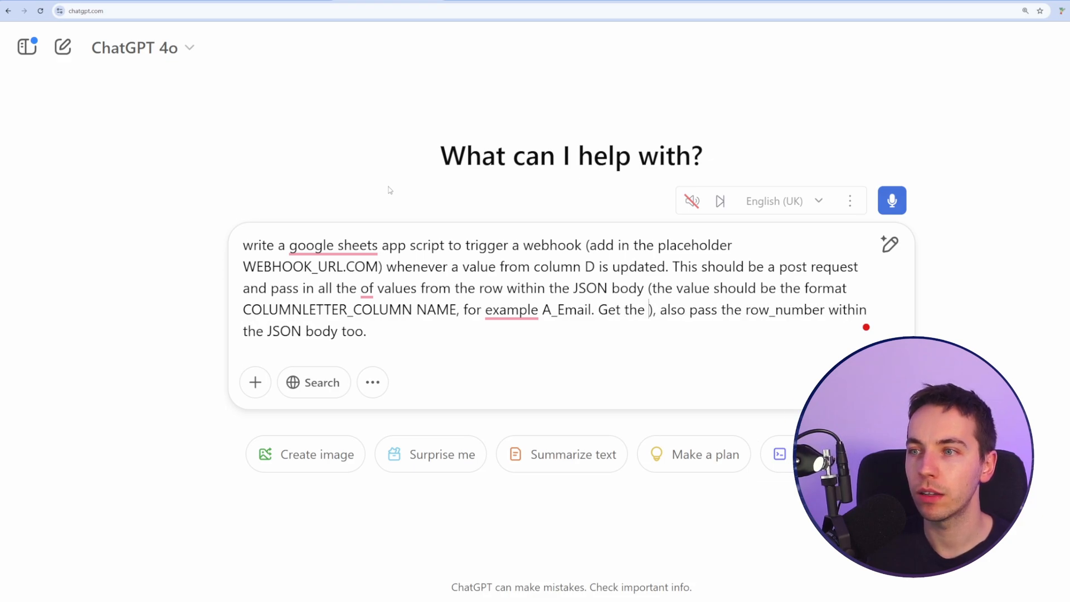
pyautogui.write('column name from the header row')
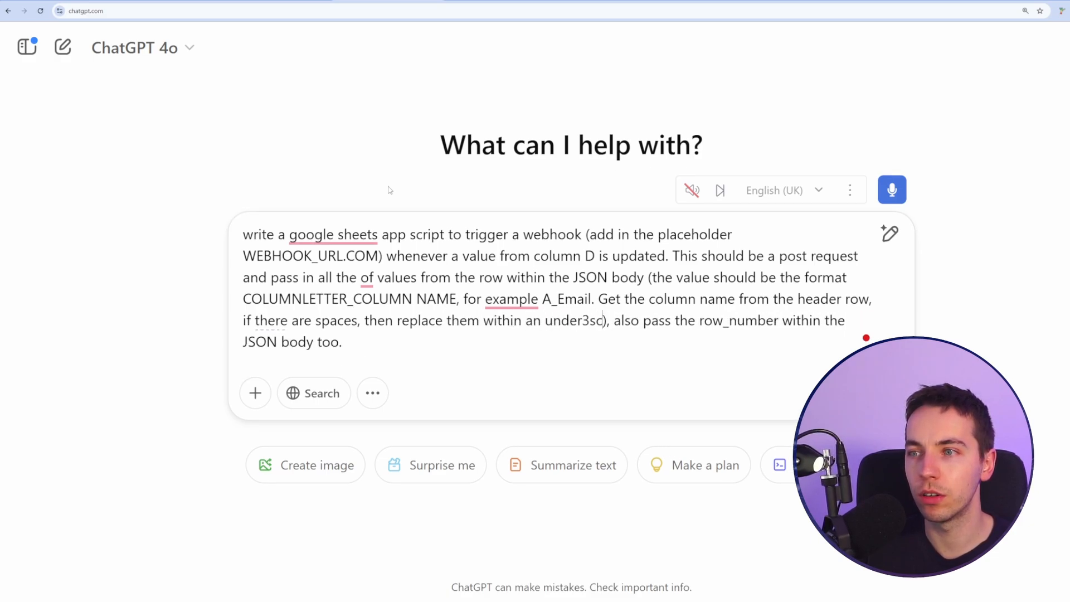
pyautogui.write('underscore')
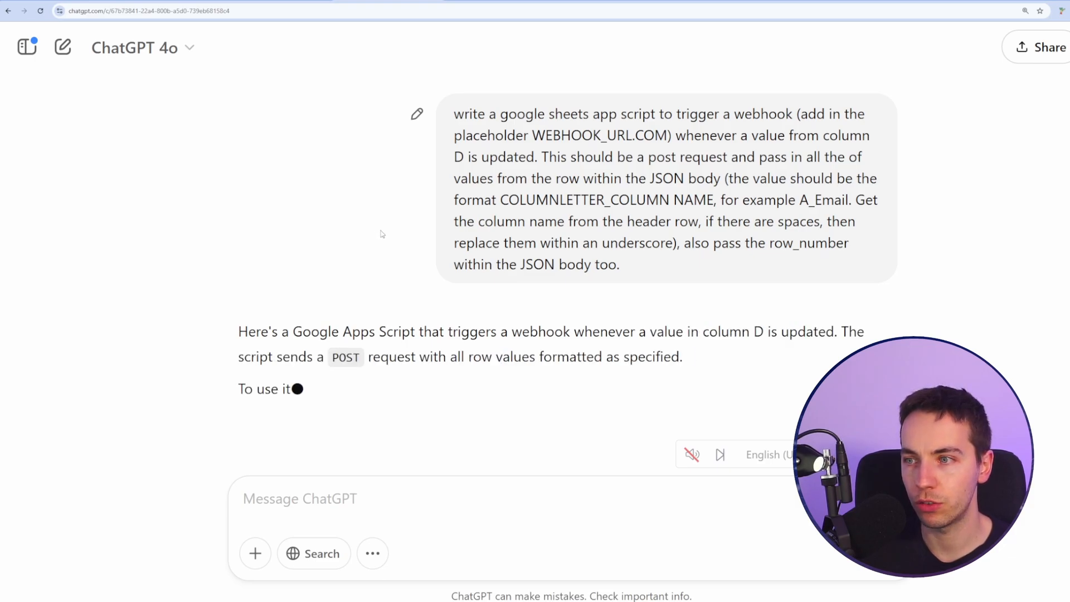
pyautogui.scroll(-3)
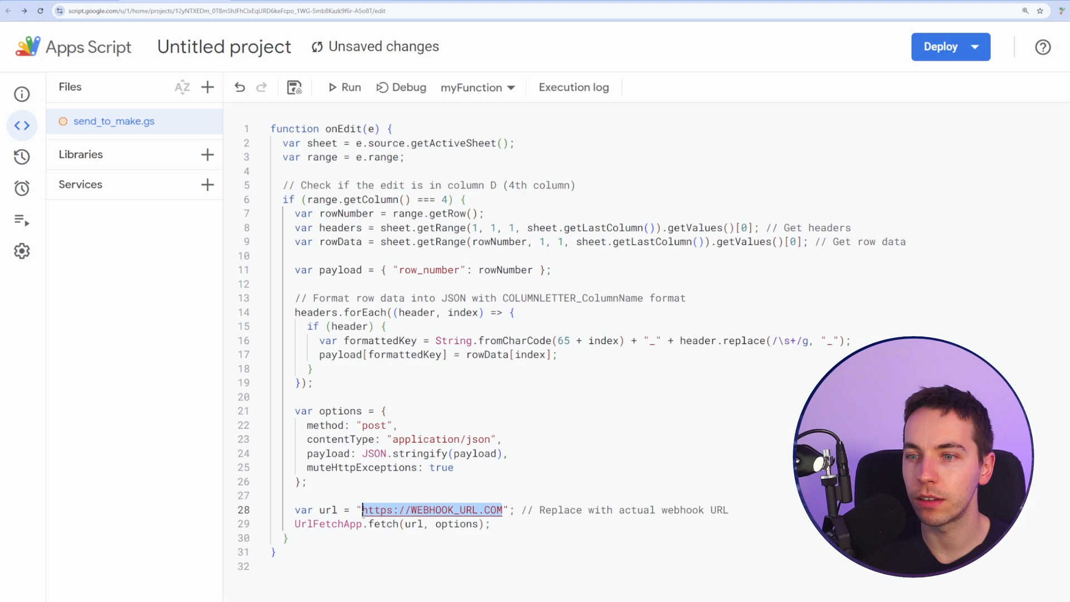
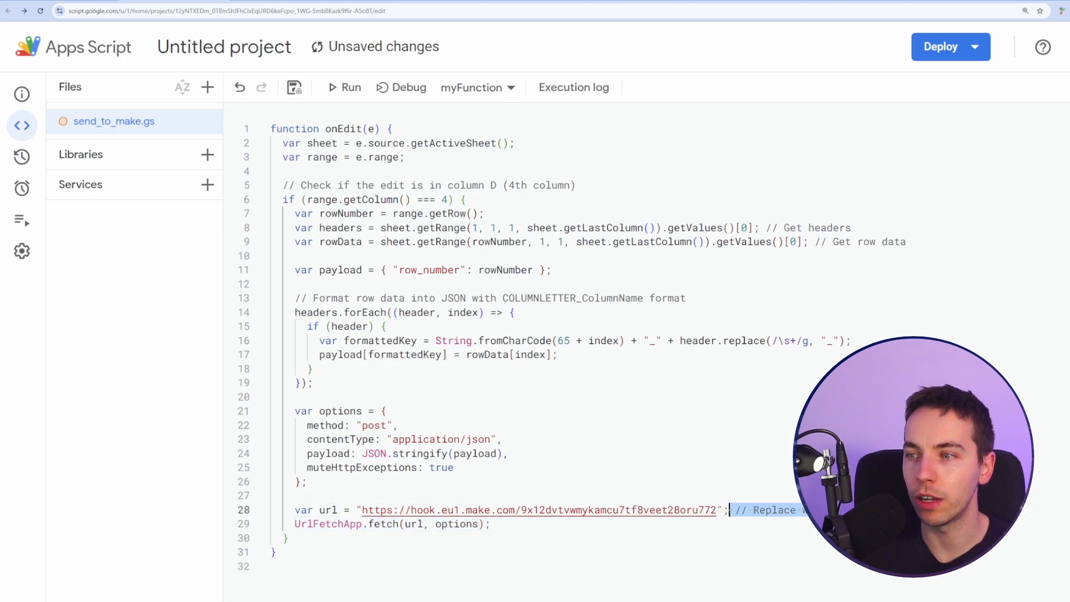
pyautogui.click(22, 188)
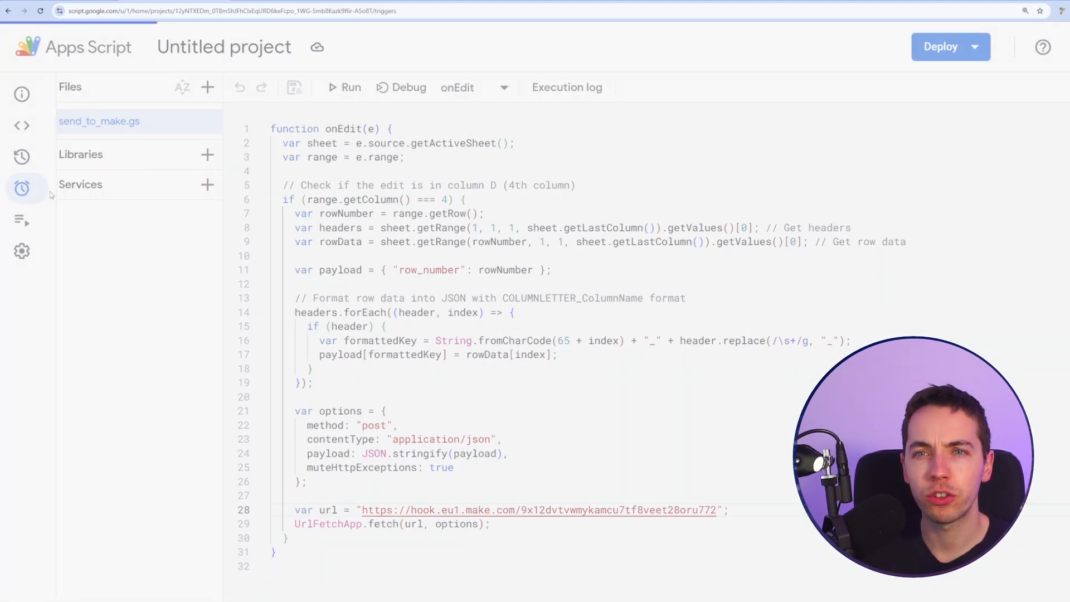
# Add a trigger running onEdit from the spreadsheet and set its event type.
pyautogui.click(21, 189)
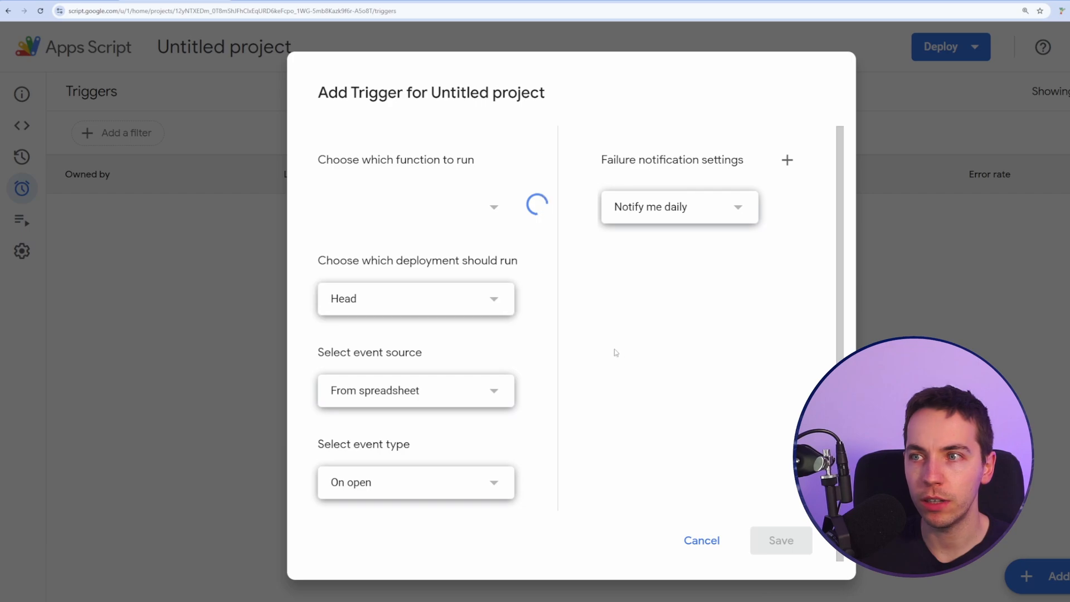
pyautogui.click(415, 207)
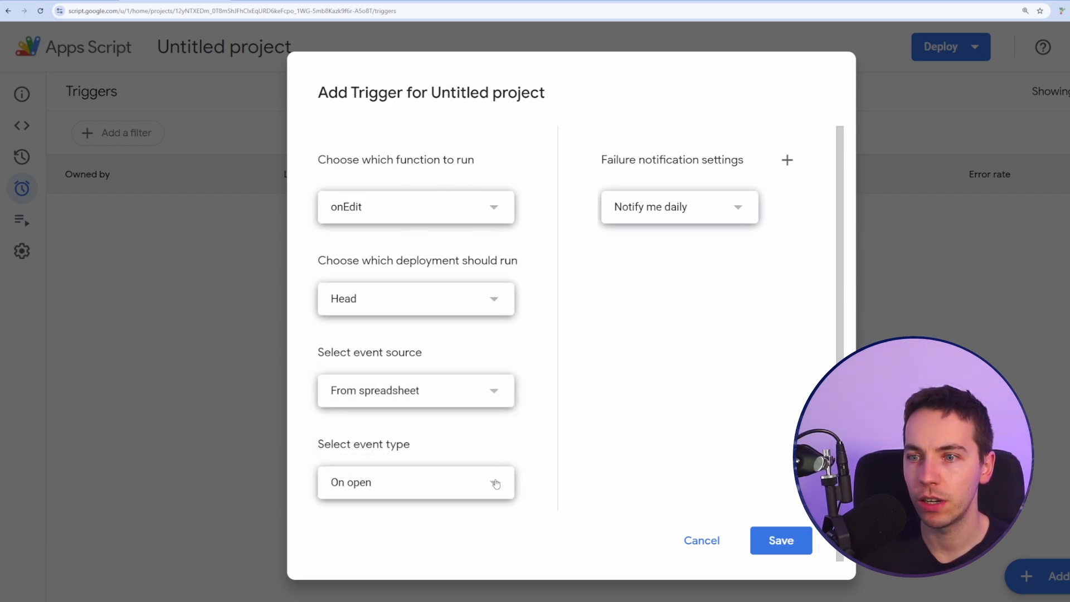
pyautogui.click(414, 482)
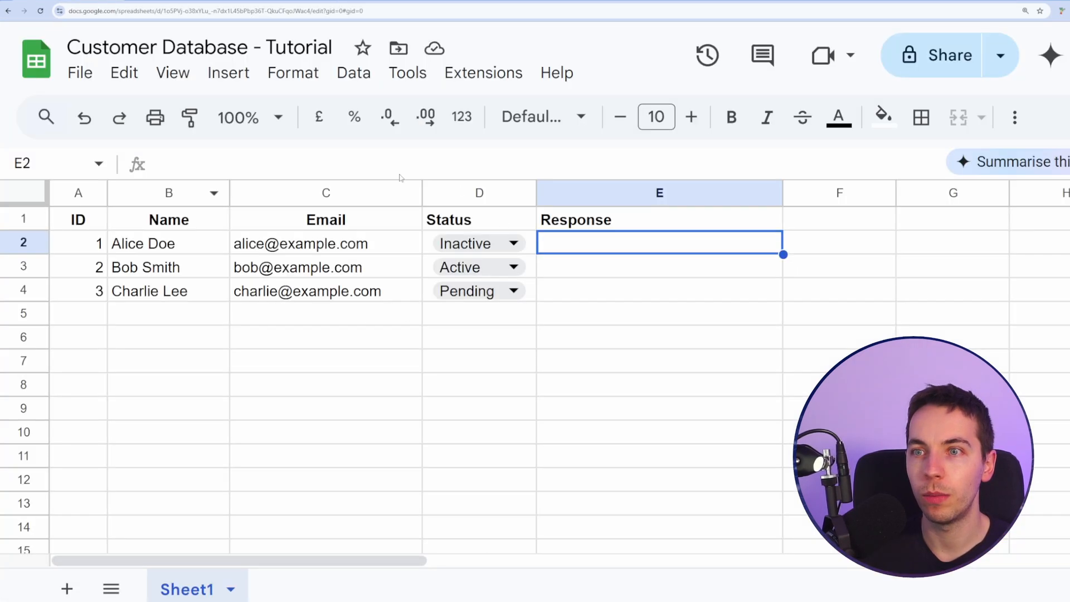
# Pick a different value in Alice Doe's Status dropdown in cell D2.
pyautogui.click(477, 243)
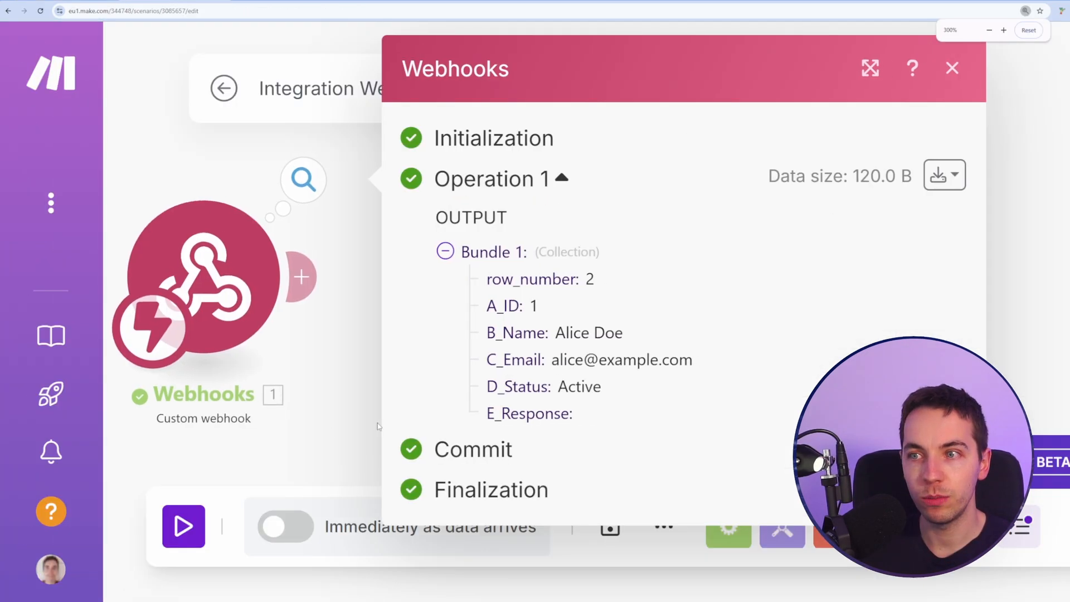
# Review Bundle 1's ID, name, email, Active status and empty Response, then close the output panel.
pyautogui.doubleClick(531, 280)
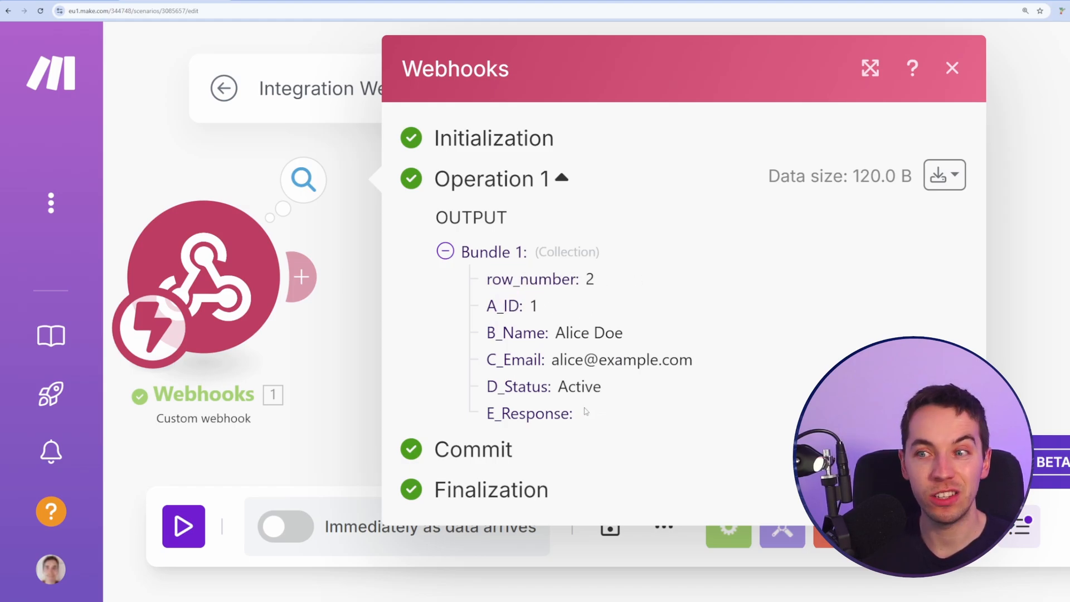
pyautogui.click(953, 68)
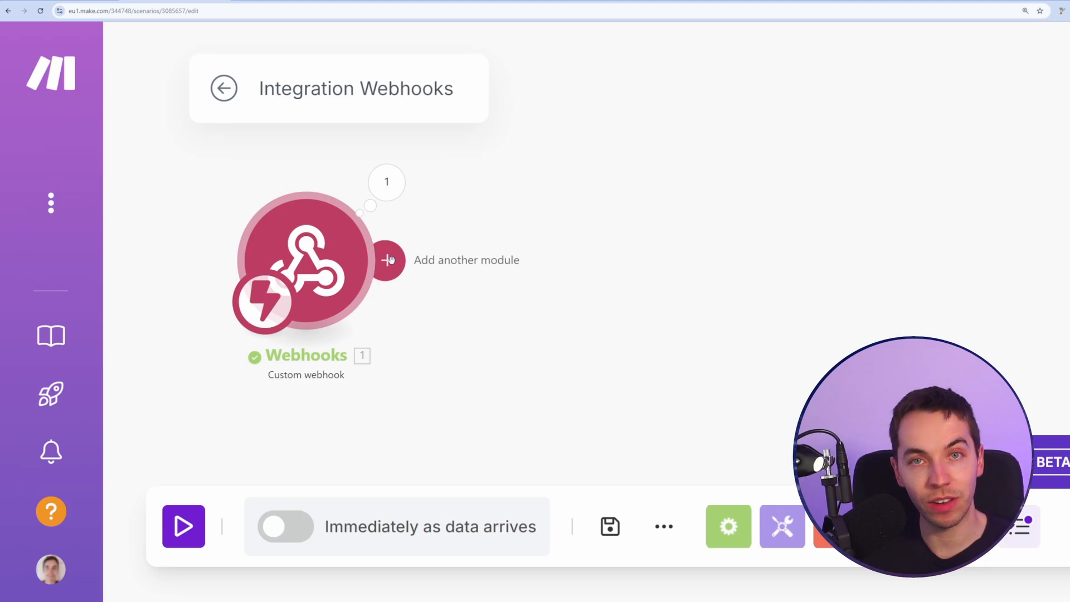
pyautogui.click(389, 260)
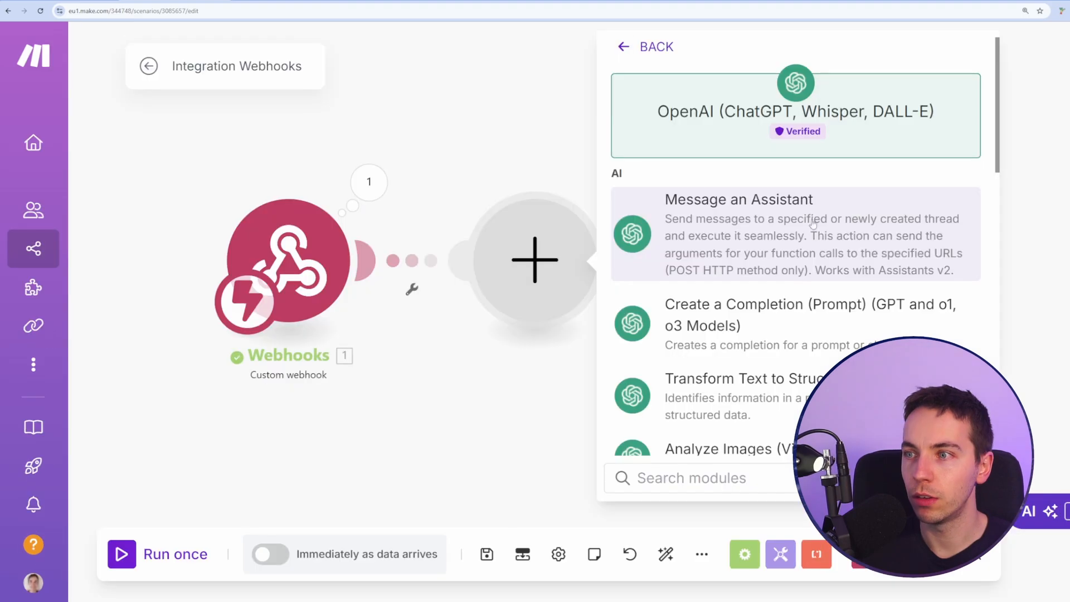
# Add OpenAI Create a Completion with a prompt asking for the first name from B_Name.
pyautogui.click(811, 315)
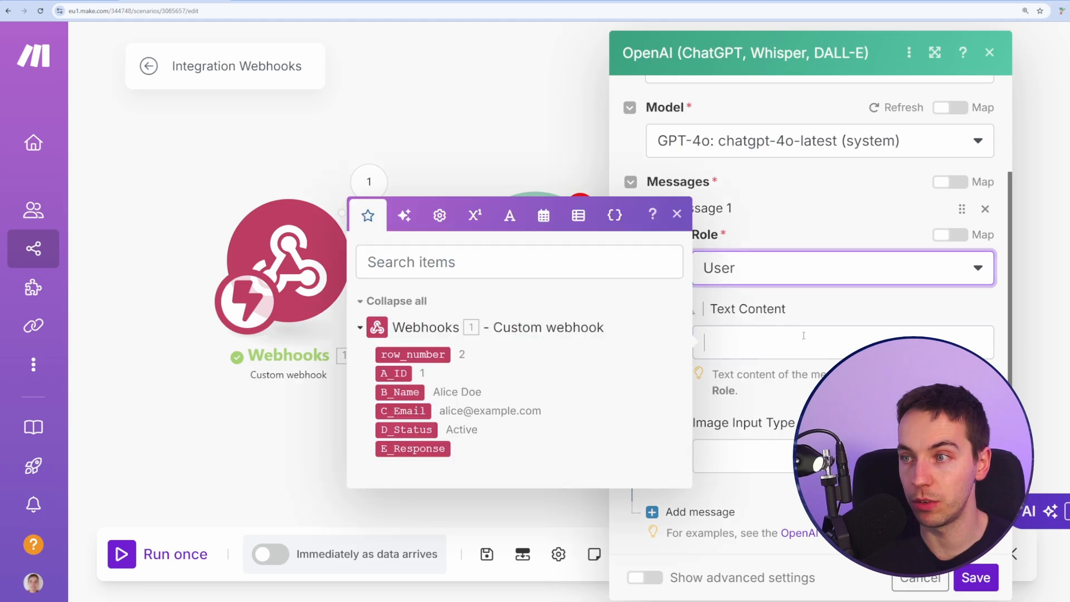
pyautogui.click(400, 392)
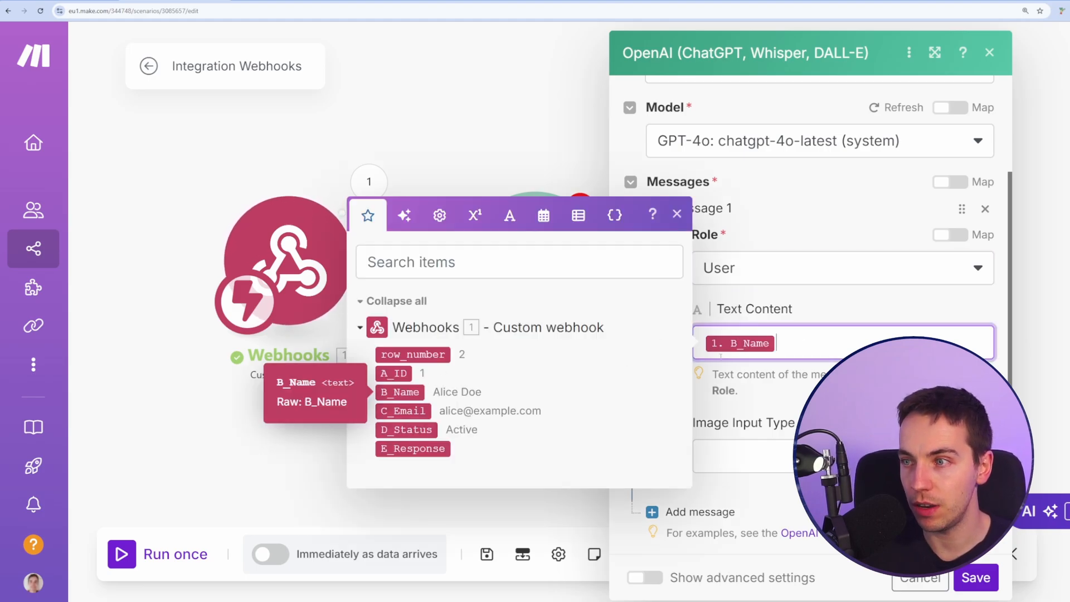
pyautogui.write('Provide the first name of the')
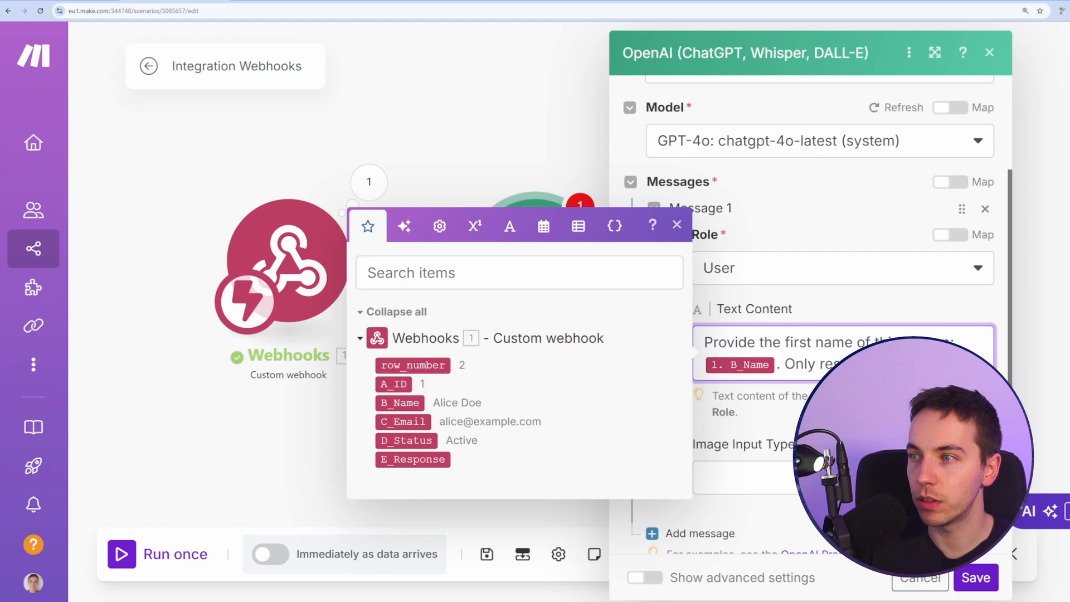
pyautogui.write('ame and o')
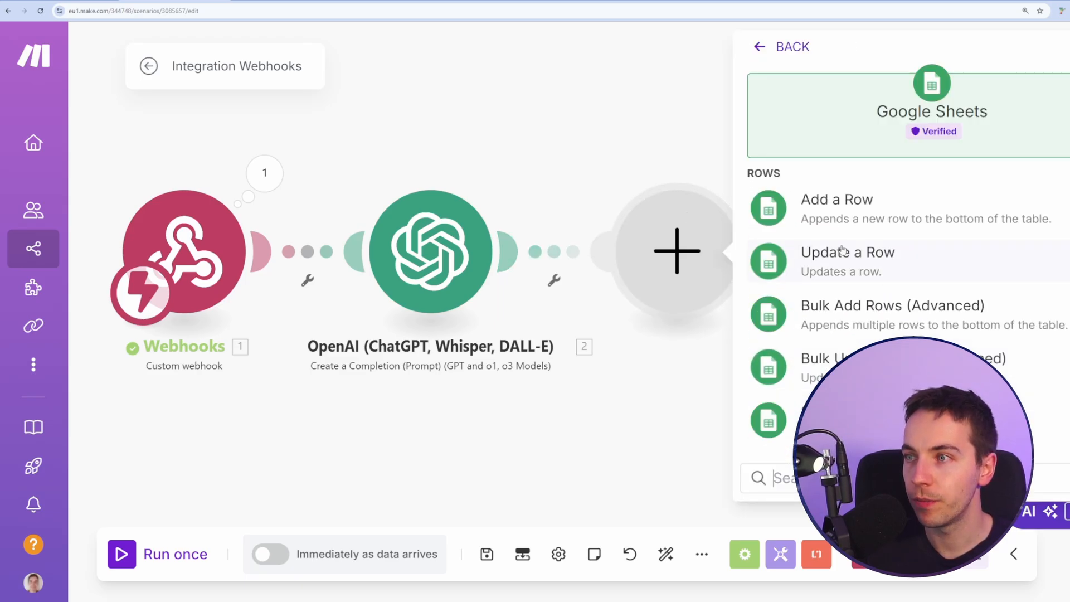
# Add Update a Row on Customer Database - Tutorial Sheet1 with row number, running immediately.
pyautogui.click(848, 261)
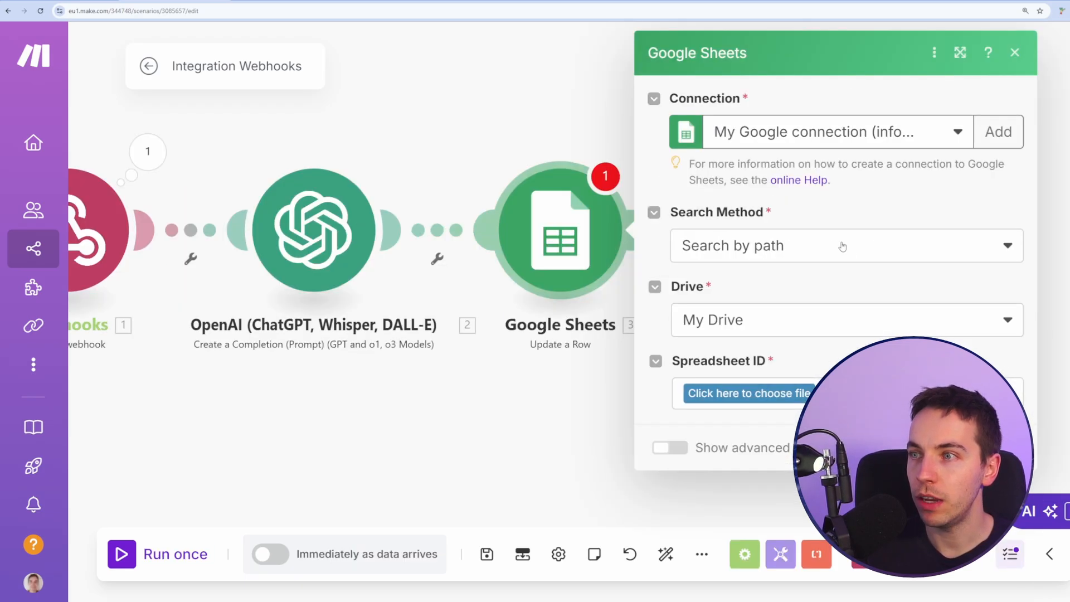
pyautogui.click(748, 393)
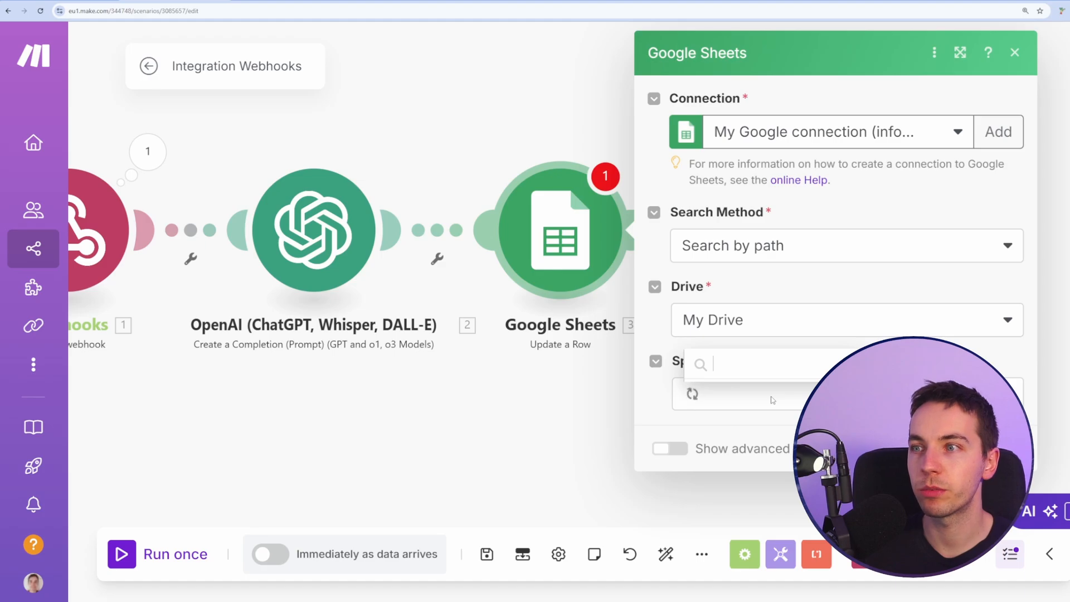
pyautogui.click(751, 394)
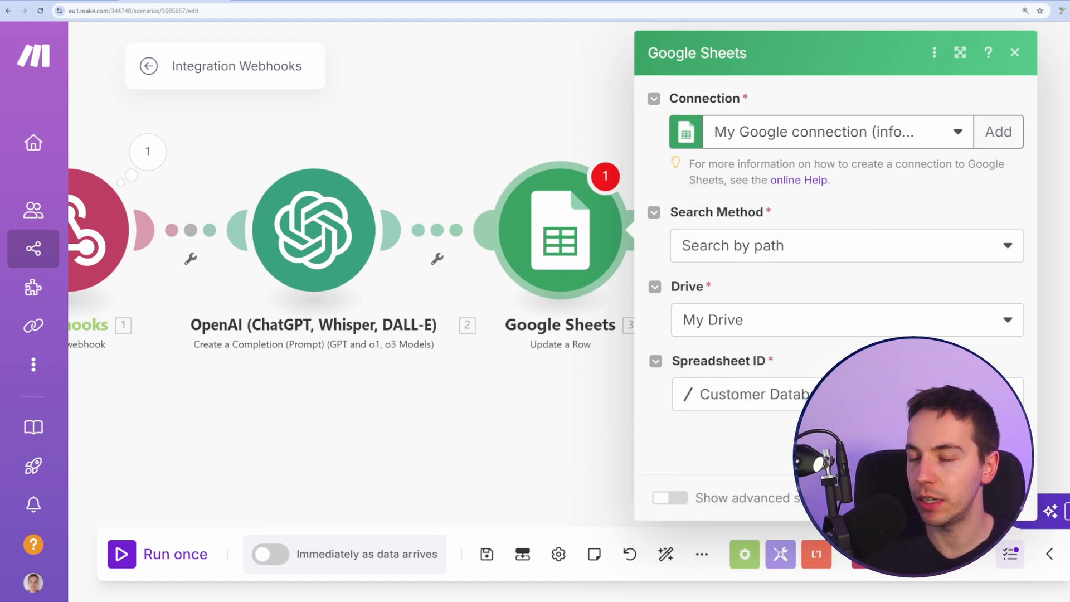
pyautogui.scroll(-3)
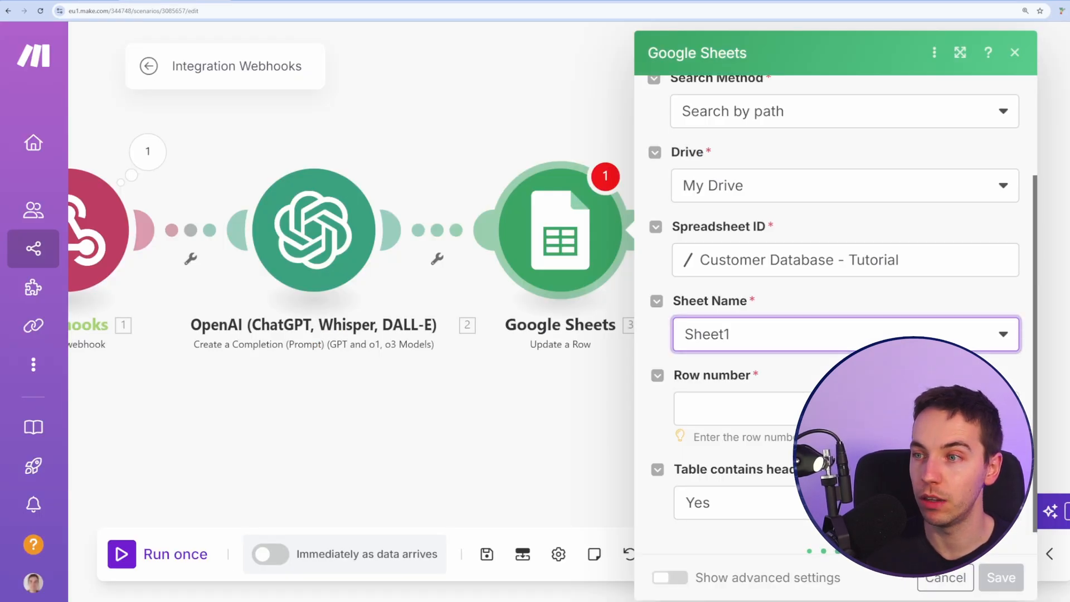
pyautogui.click(737, 407)
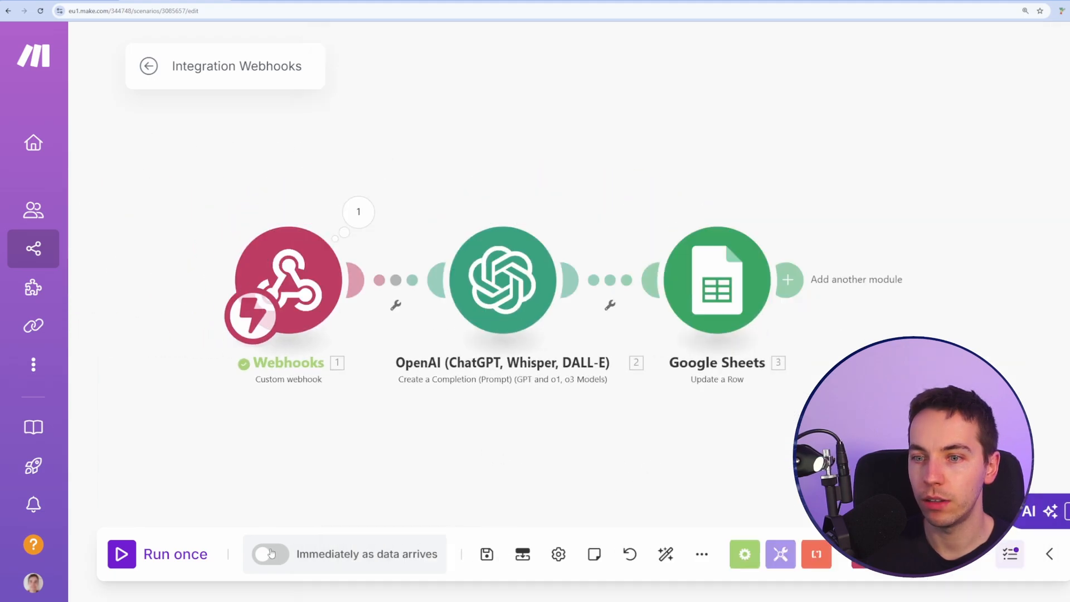
pyautogui.click(271, 554)
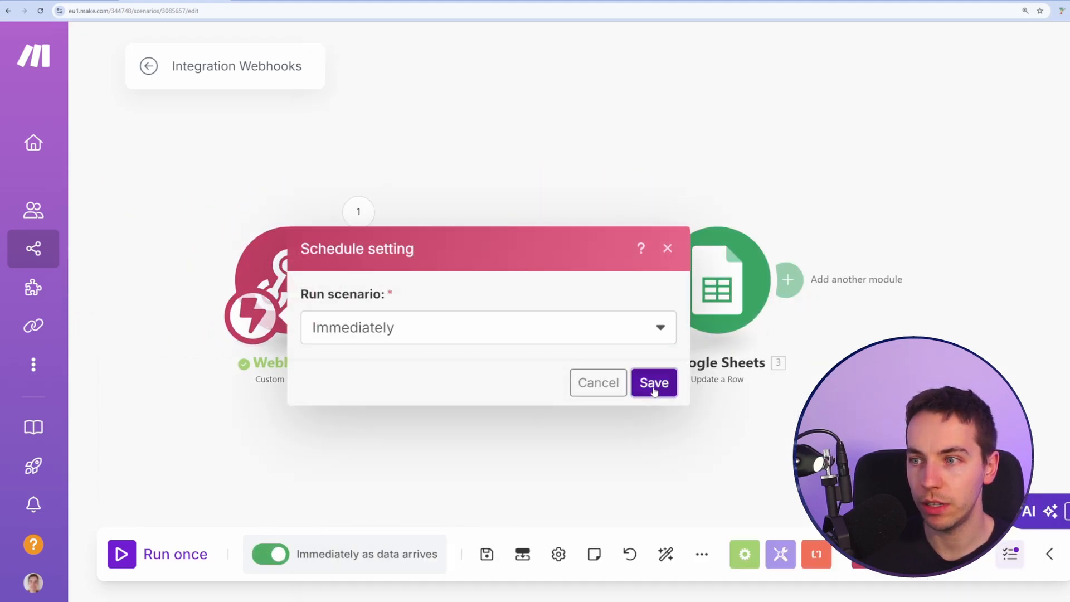
pyautogui.click(653, 383)
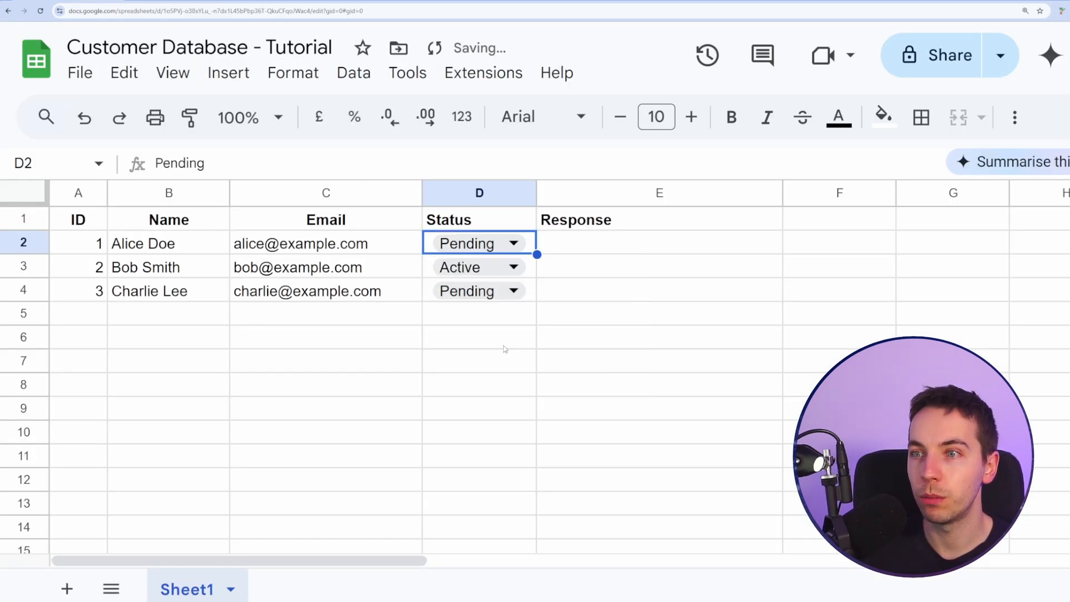
# Change D2's Status so Response fills with 'Alice', then select stray test rows 5–10.
pyautogui.click(659, 383)
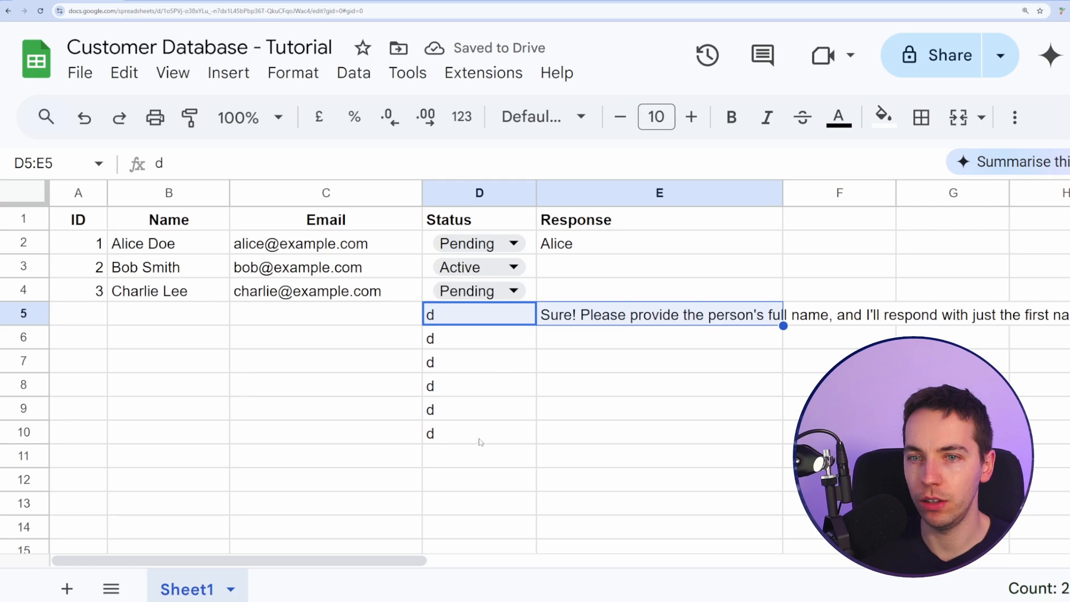
pyautogui.moveTo(480, 314); pyautogui.dragTo(480, 433)
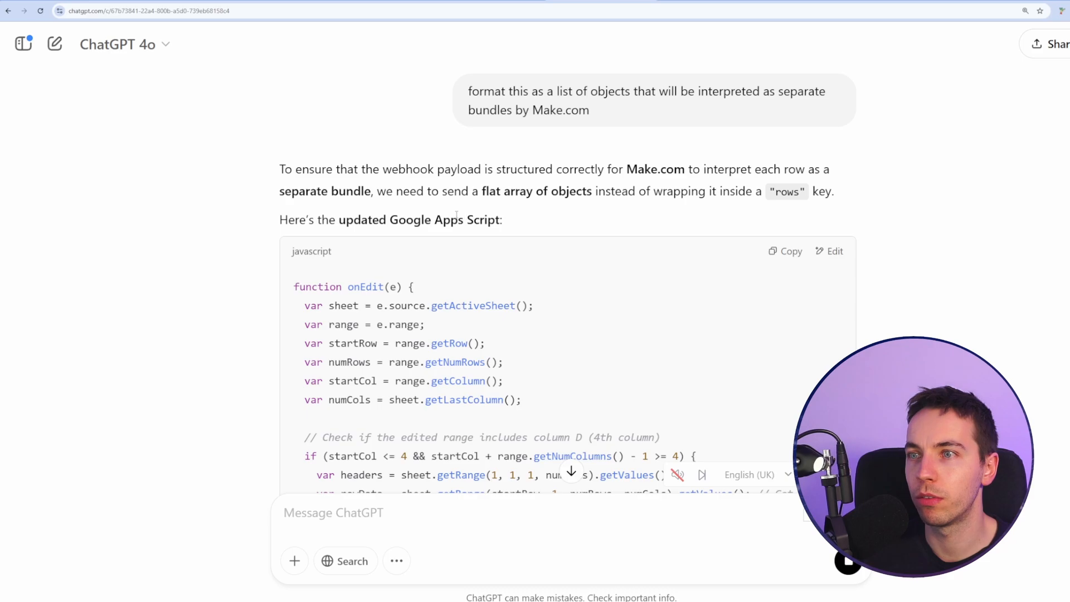
# Scroll through ChatGPT's revised script that maps each edited row to its own object.
pyautogui.scroll(-3)
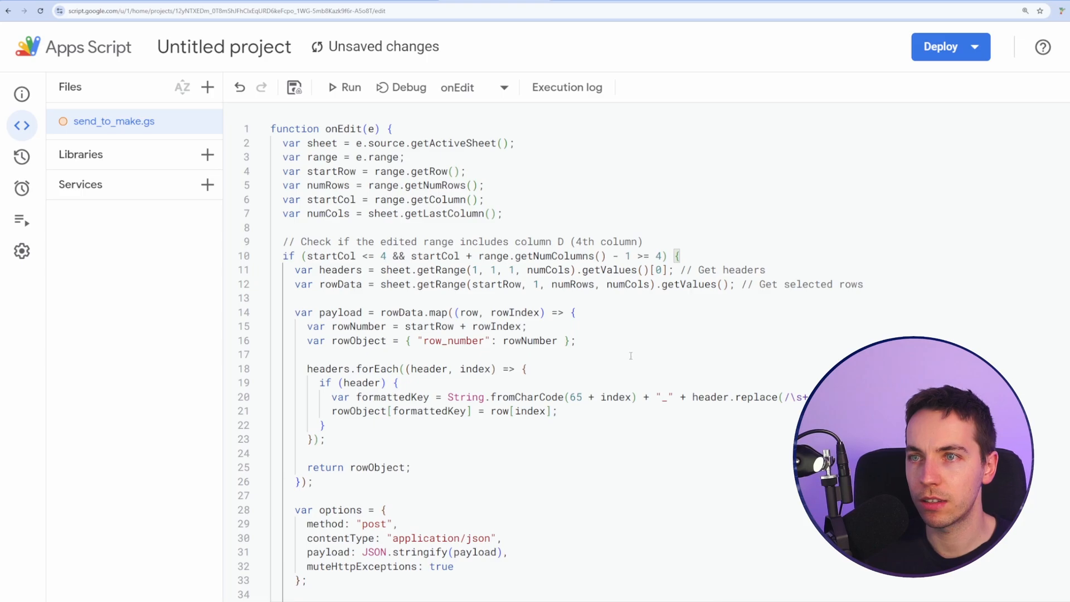
pyautogui.scroll(-3)
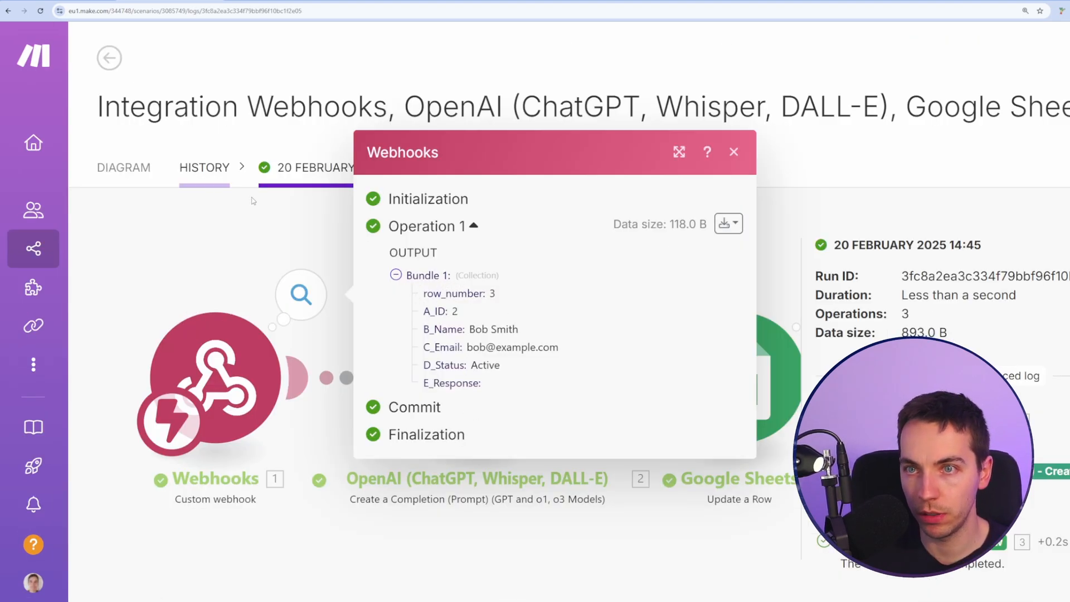
# View the run's webhook bundle, then open the Google Sheets Update a Row module.
pyautogui.click(734, 151)
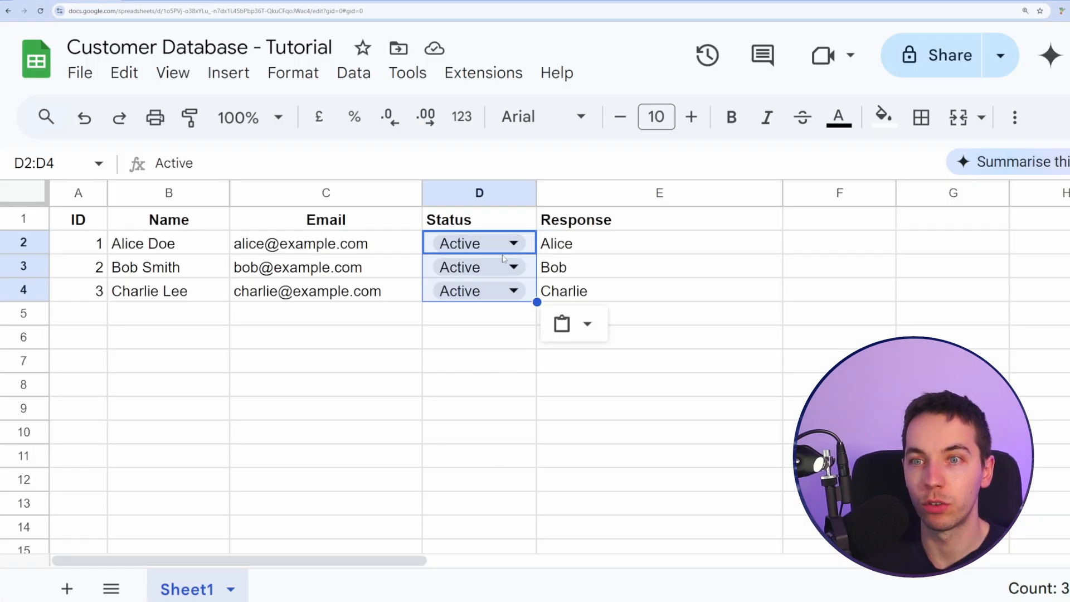
pyautogui.moveTo(575, 265)
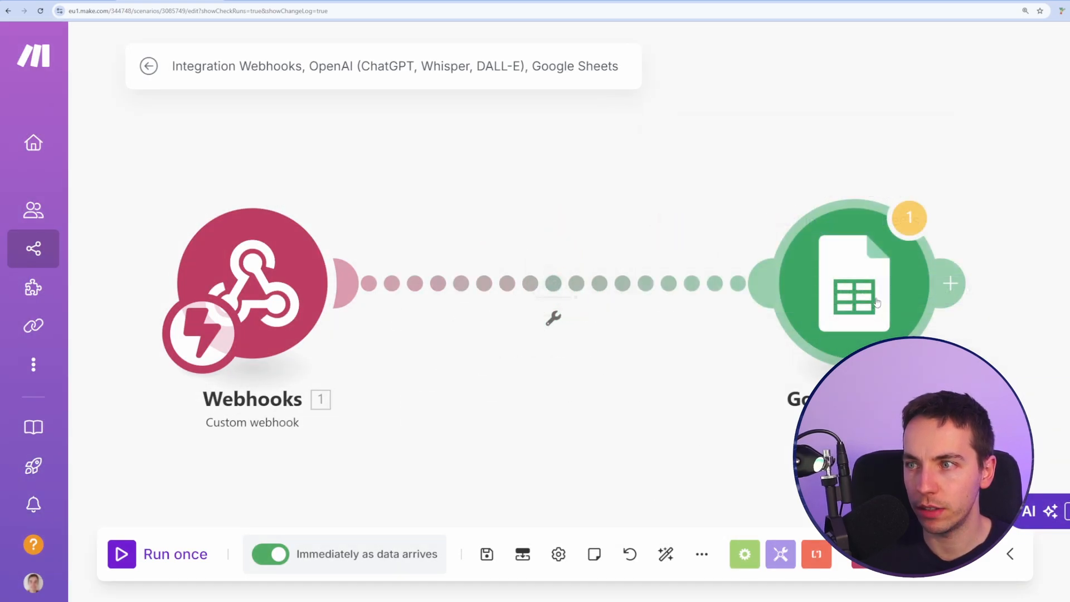
pyautogui.click(848, 284)
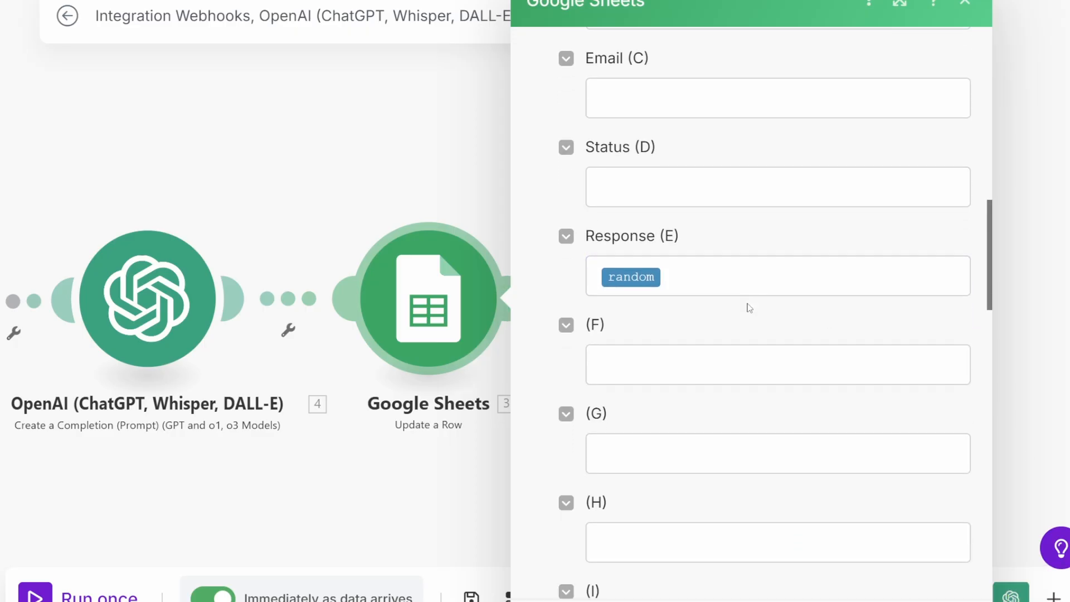